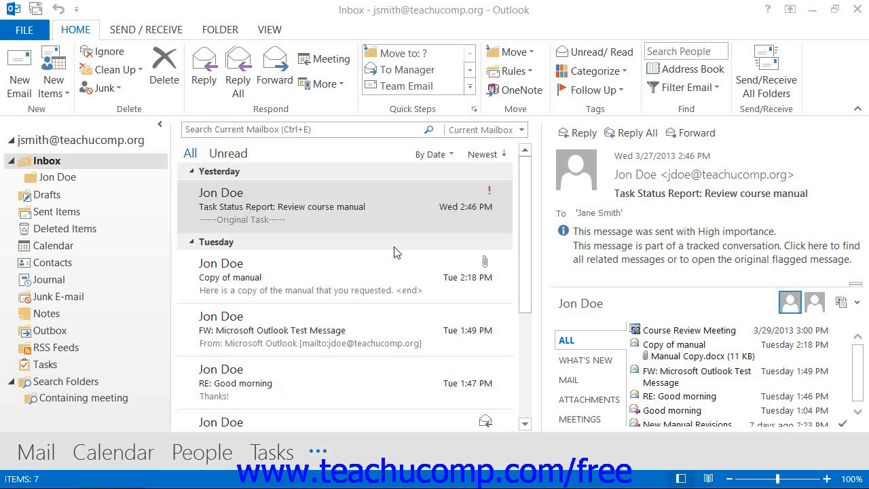
pyautogui.moveTo(396, 254)
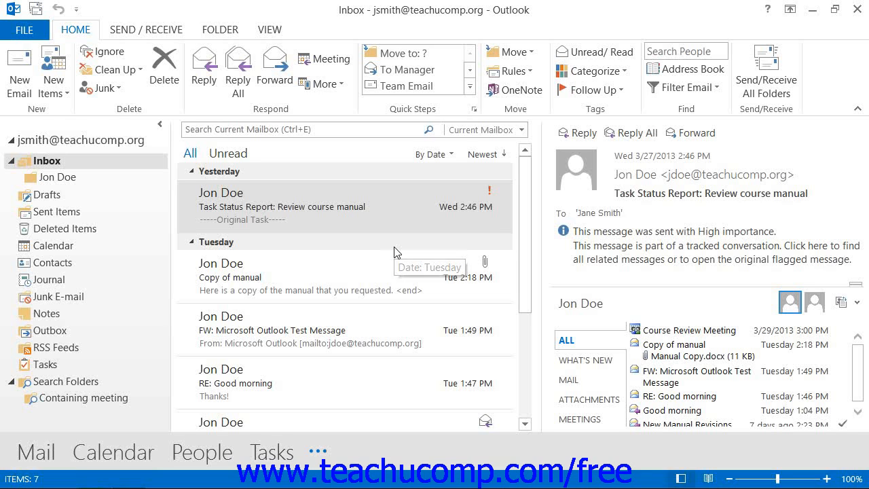
pyautogui.moveTo(397, 253)
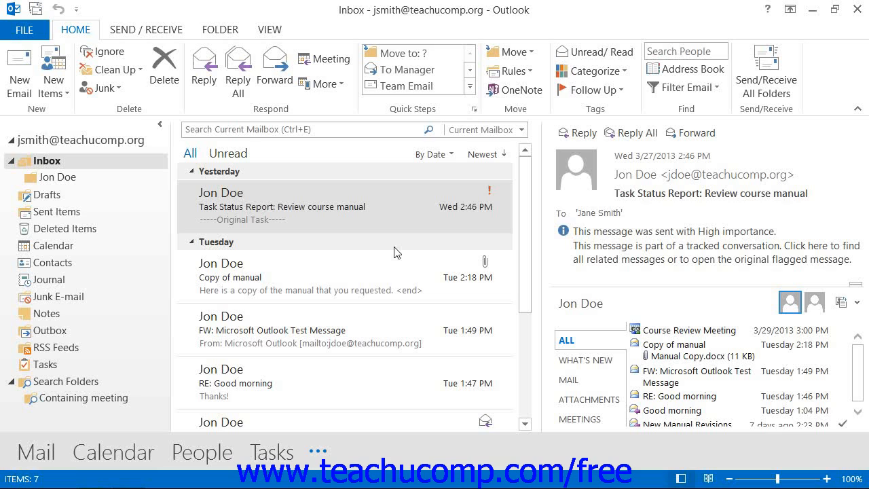
# Select the Inbox and drop down the Rules menu from the Home ribbon
pyautogui.click(46, 160)
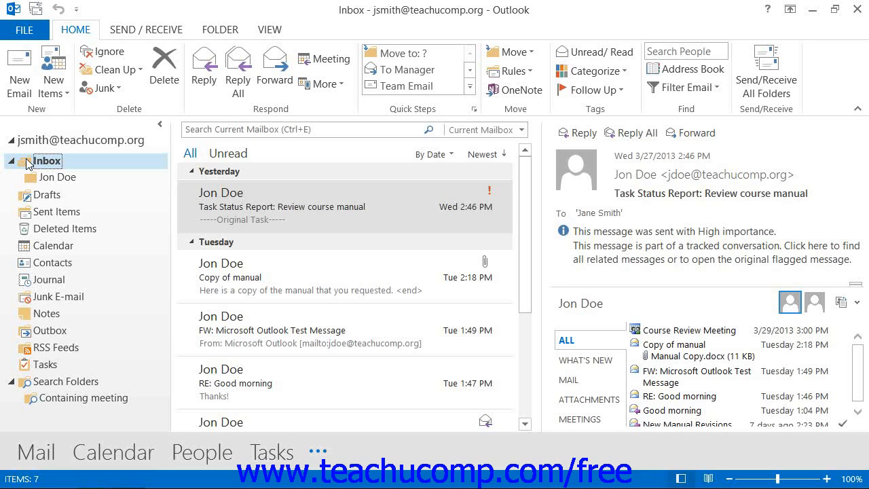
pyautogui.moveTo(514, 70)
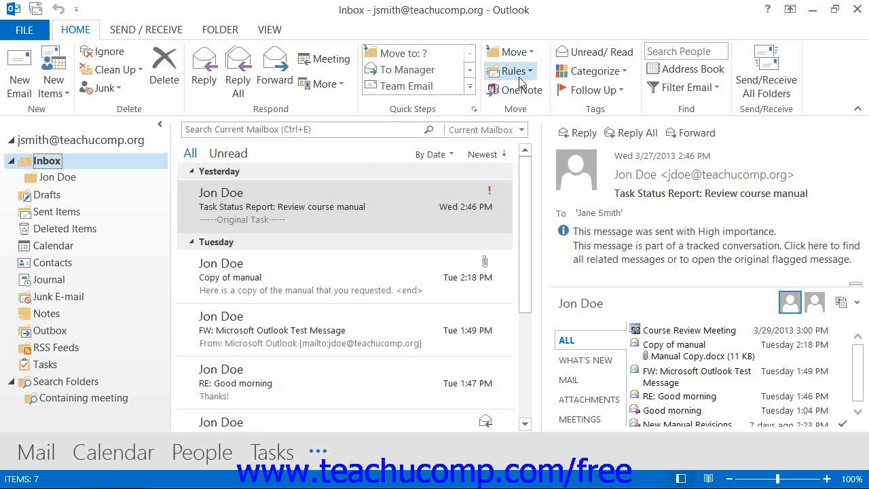
pyautogui.moveTo(514, 70)
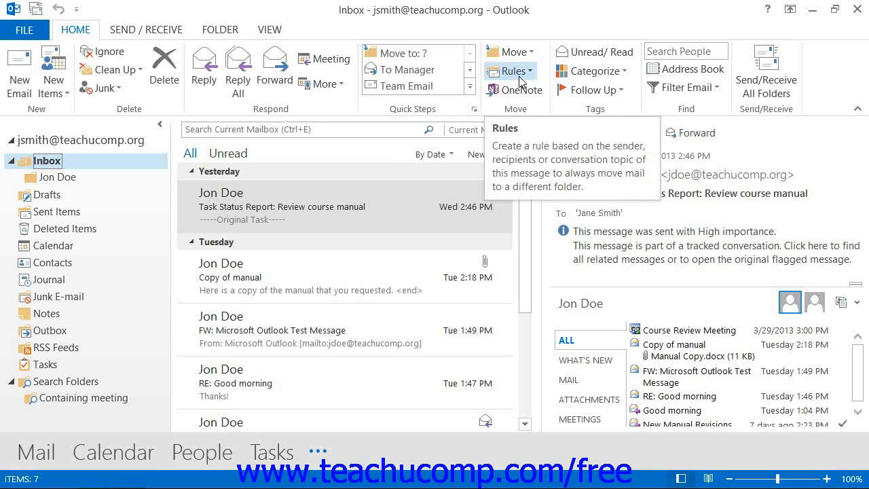
pyautogui.click(511, 70)
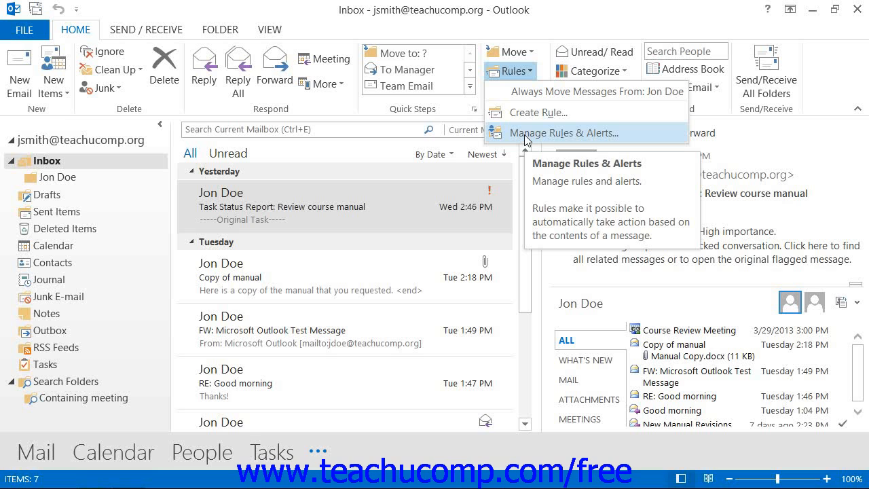
# Choose Manage Rules & Alerts to reach the empty E-mail Rules list
pyautogui.click(564, 133)
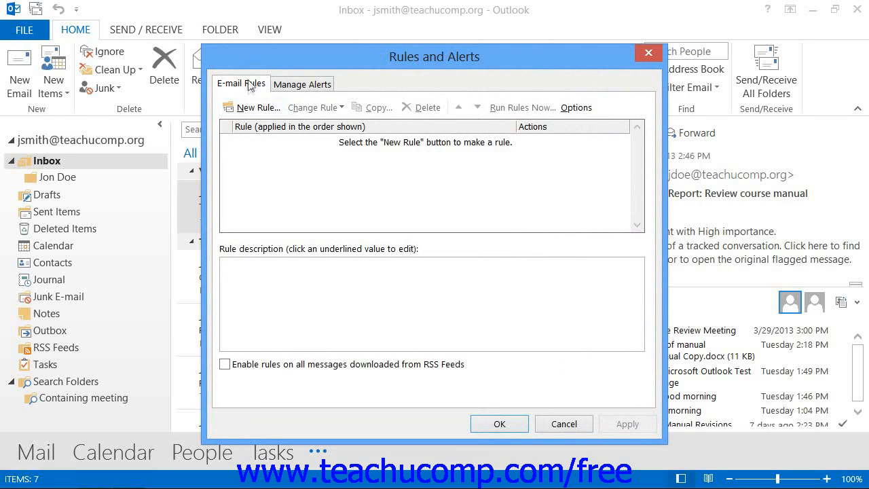
pyautogui.moveTo(251, 108)
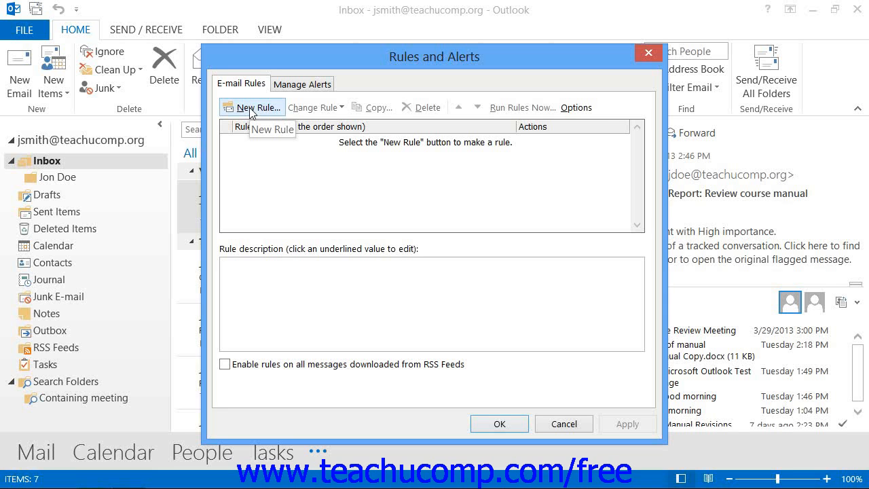
# Start a 'Move messages from someone to a folder' rule: sender Jon Doe, destination the Jon Doe folder
pyautogui.click(252, 108)
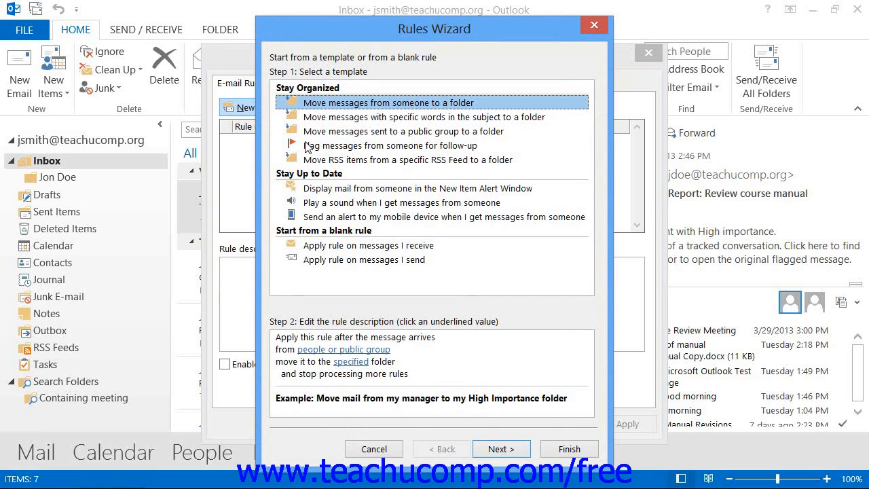
pyautogui.moveTo(304, 146)
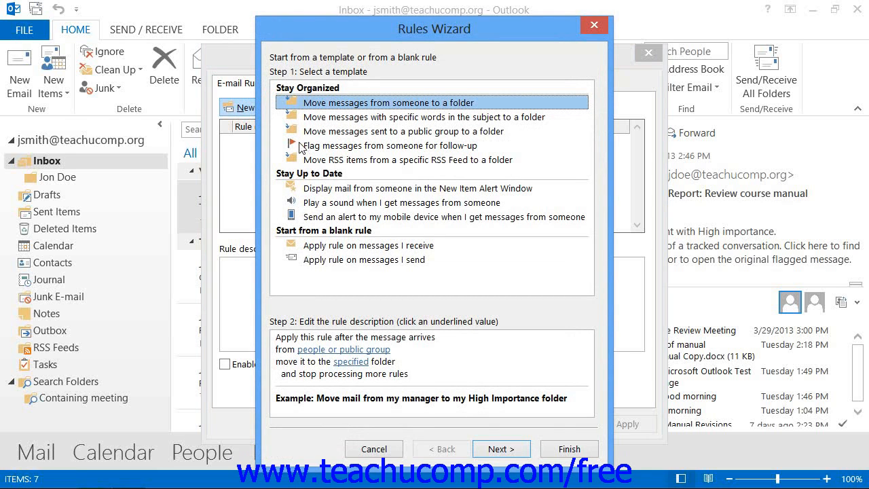
pyautogui.moveTo(318, 71)
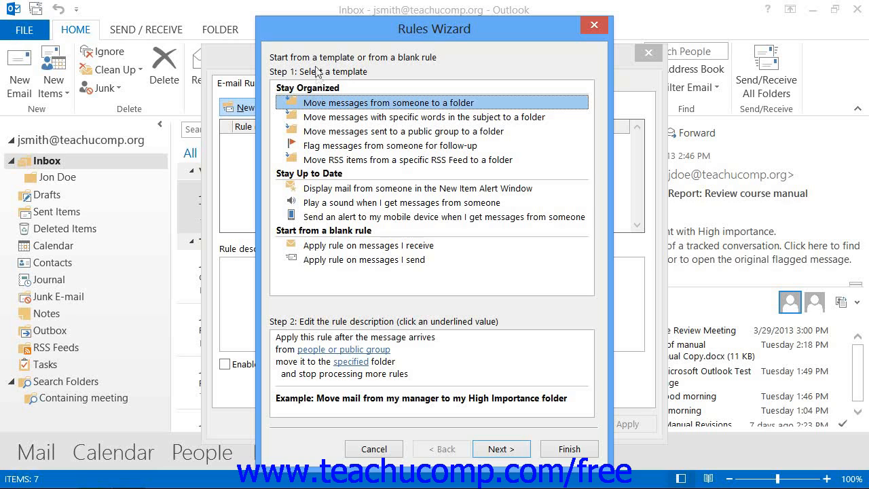
pyautogui.moveTo(333, 120)
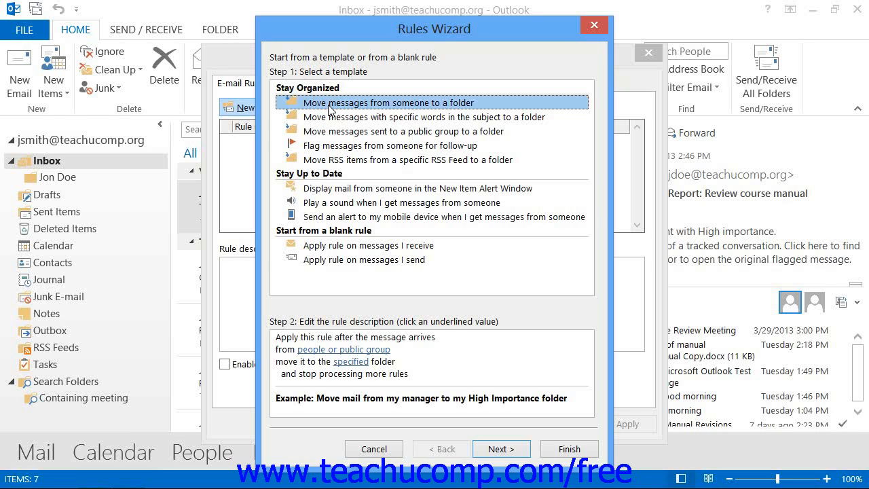
pyautogui.moveTo(328, 323)
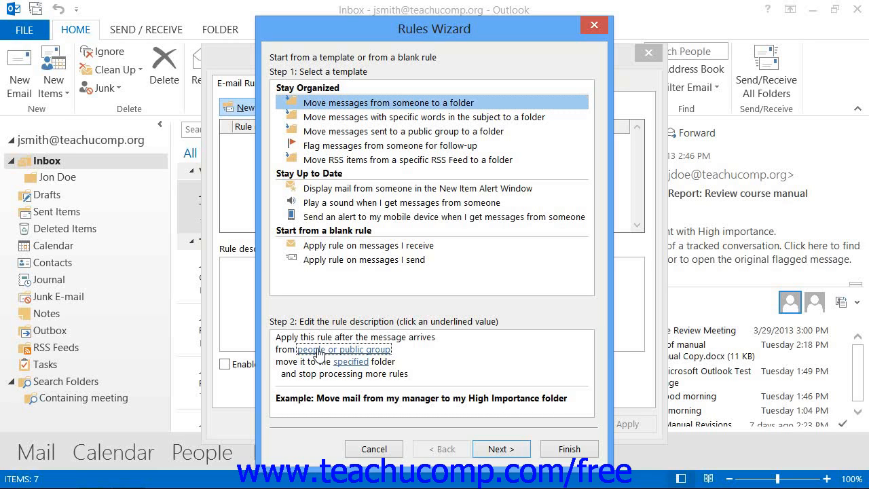
pyautogui.click(345, 348)
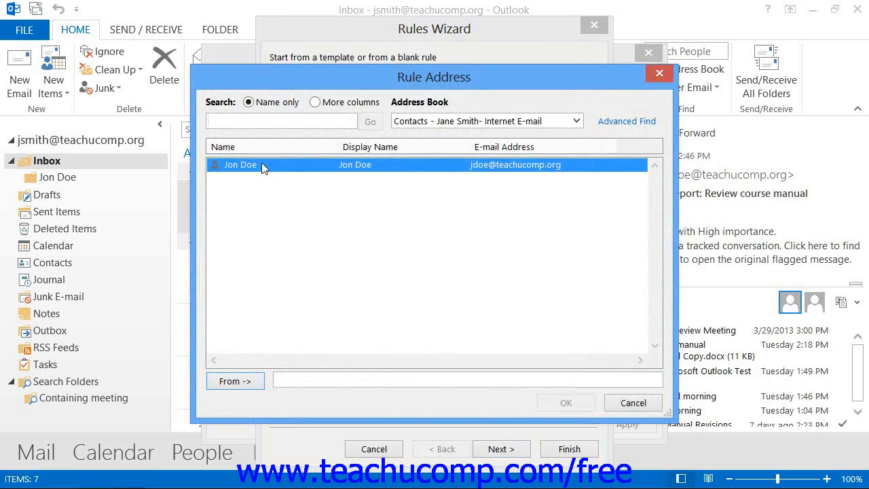
pyautogui.click(235, 380)
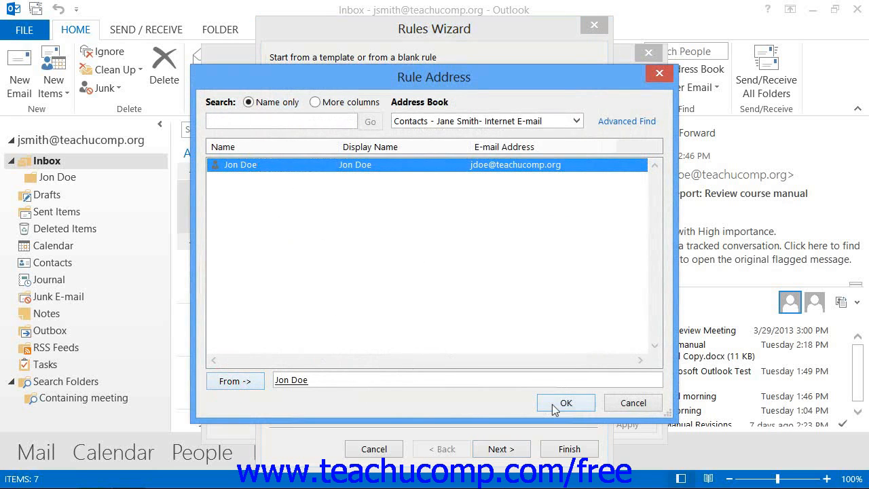
pyautogui.click(564, 402)
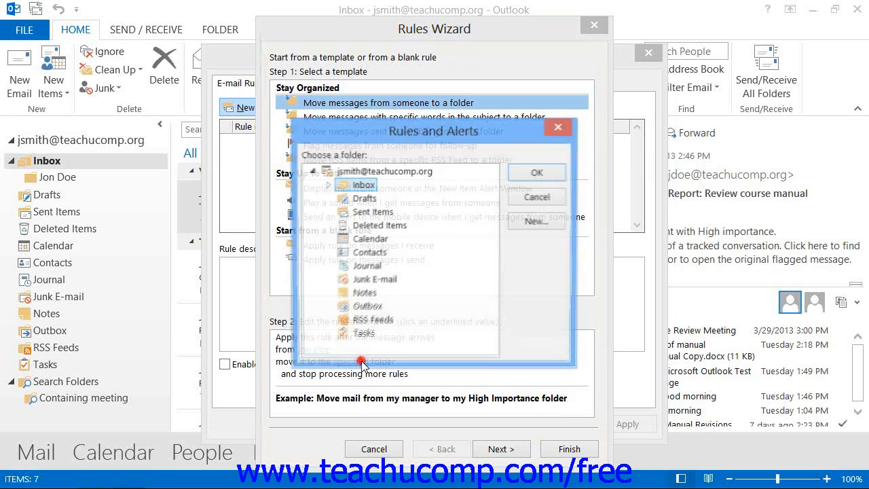
pyautogui.click(353, 185)
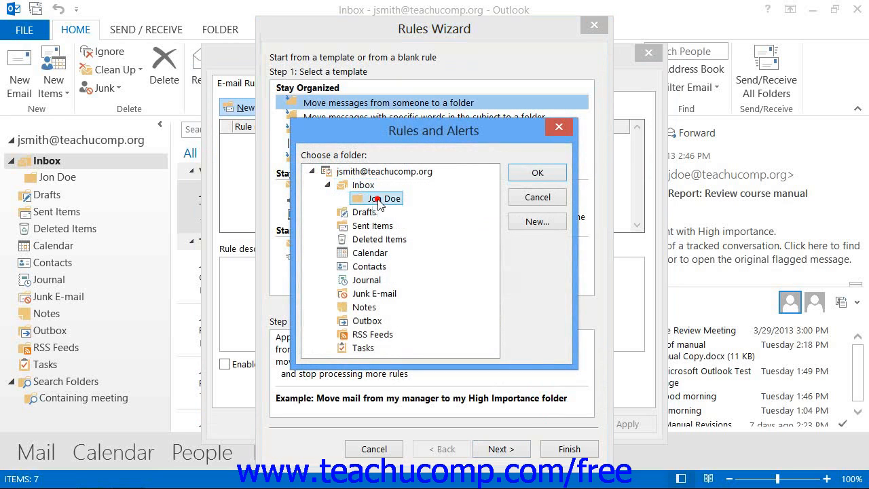
pyautogui.click(536, 171)
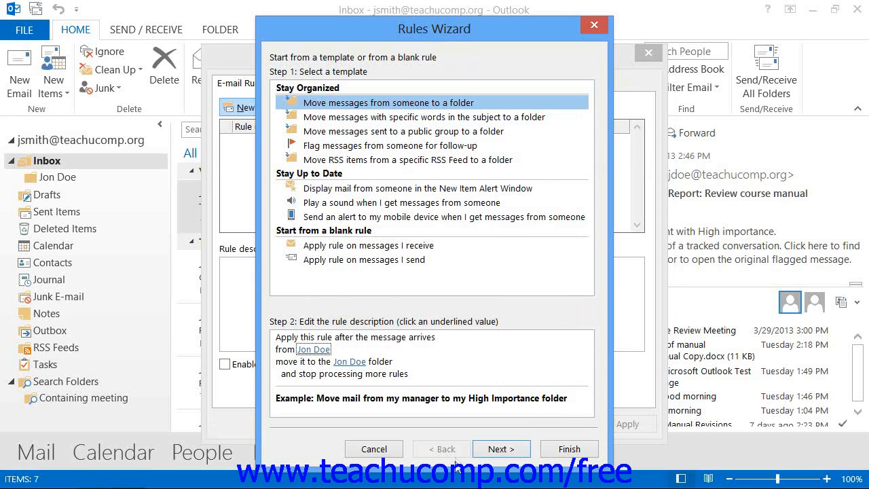
pyautogui.moveTo(501, 448)
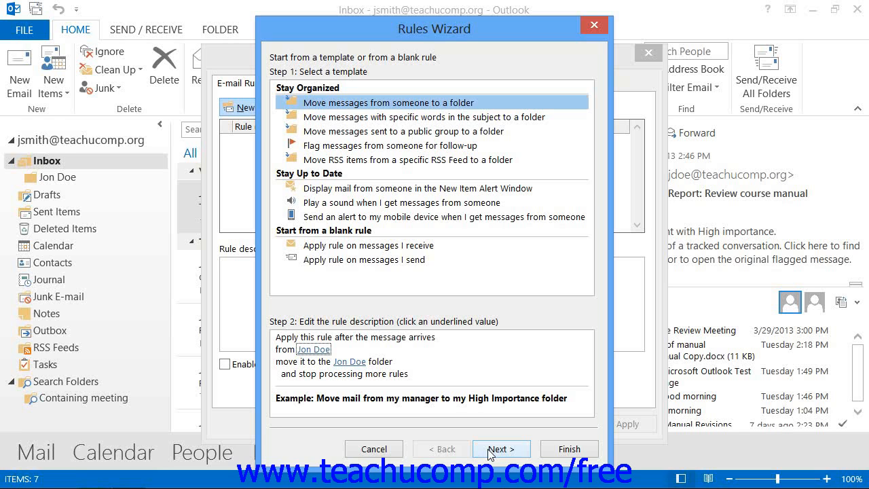
# Advance the wizard to the conditions list with 'from Jon Doe' checked
pyautogui.click(501, 448)
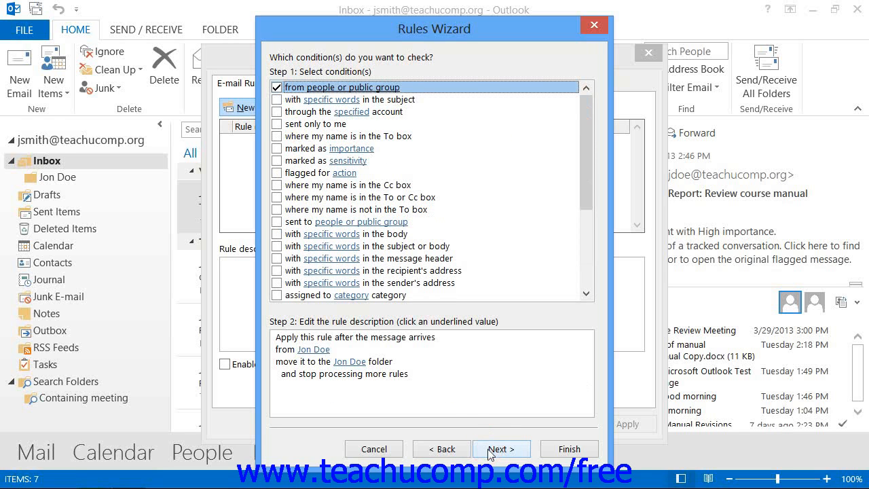
pyautogui.moveTo(482, 424)
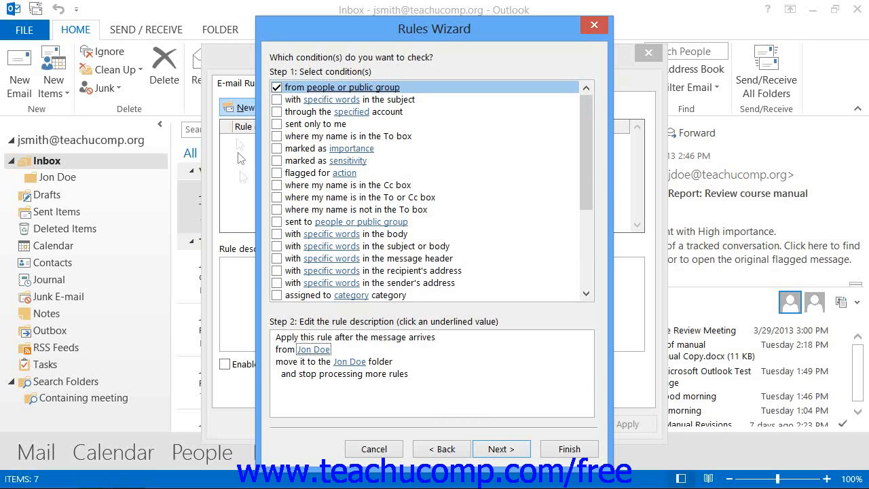
pyautogui.moveTo(326, 77)
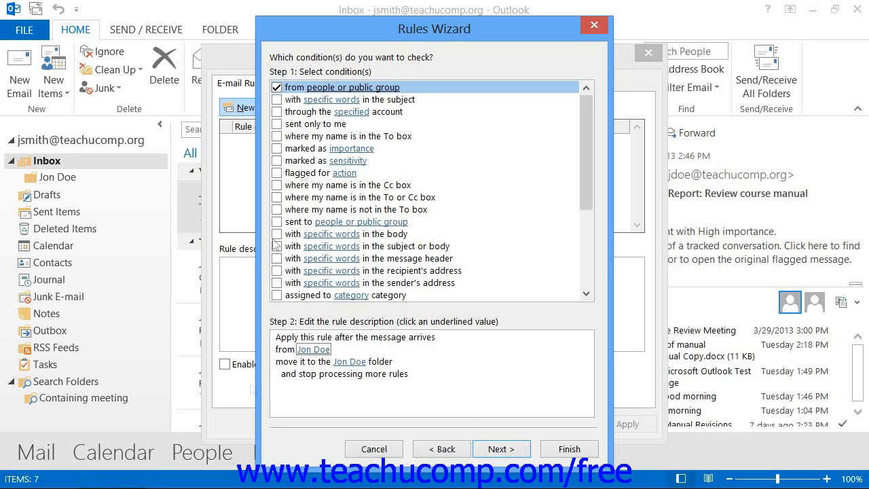
pyautogui.moveTo(478, 392)
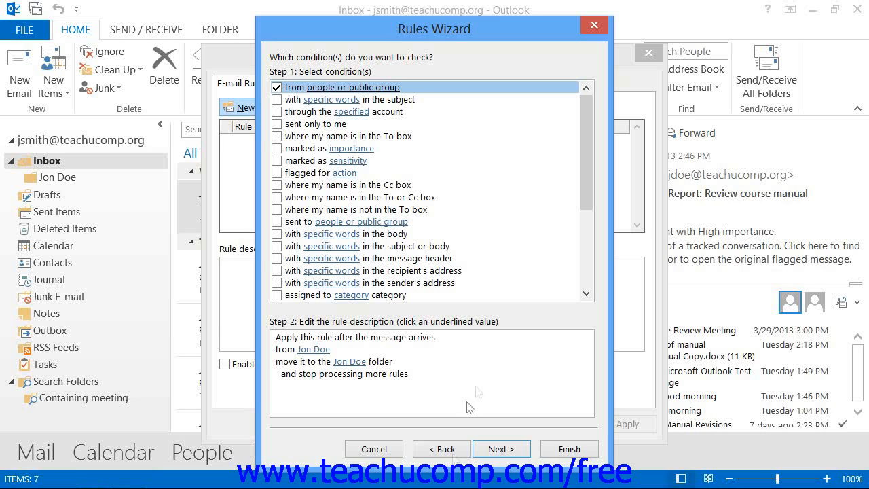
# Continue to the actions list, keeping move to folder and stop processing more rules
pyautogui.click(501, 448)
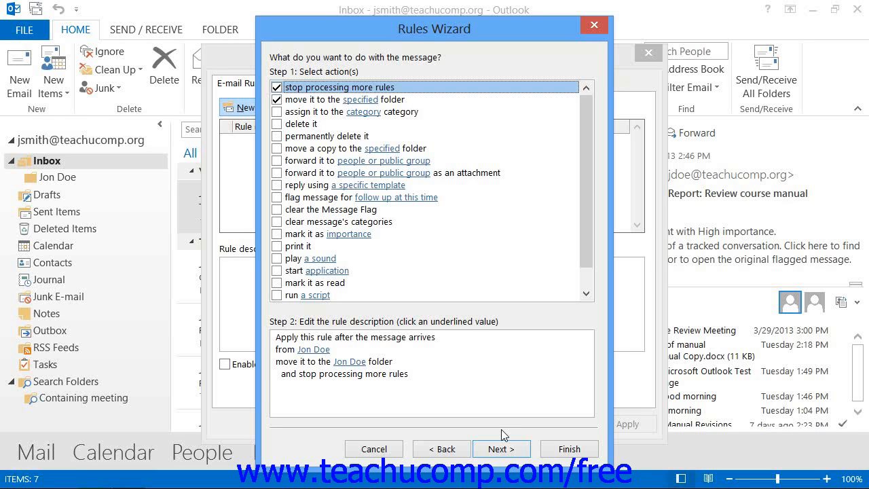
pyautogui.moveTo(465, 299)
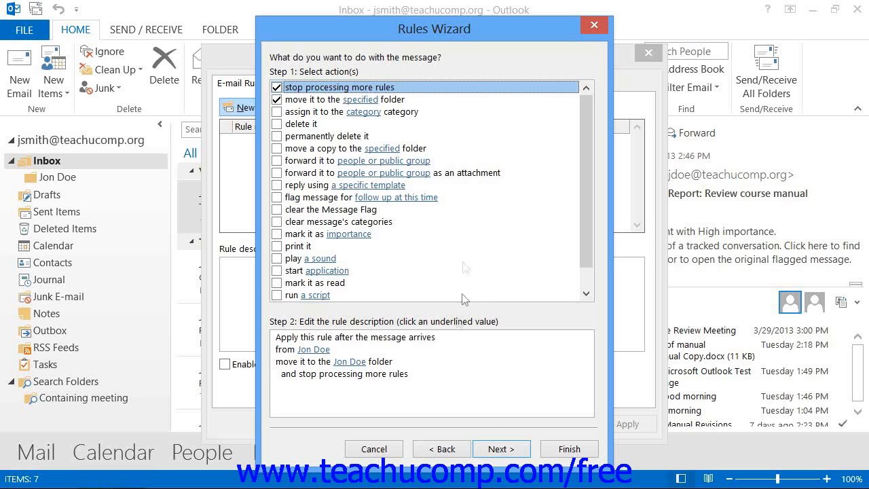
pyautogui.moveTo(449, 367)
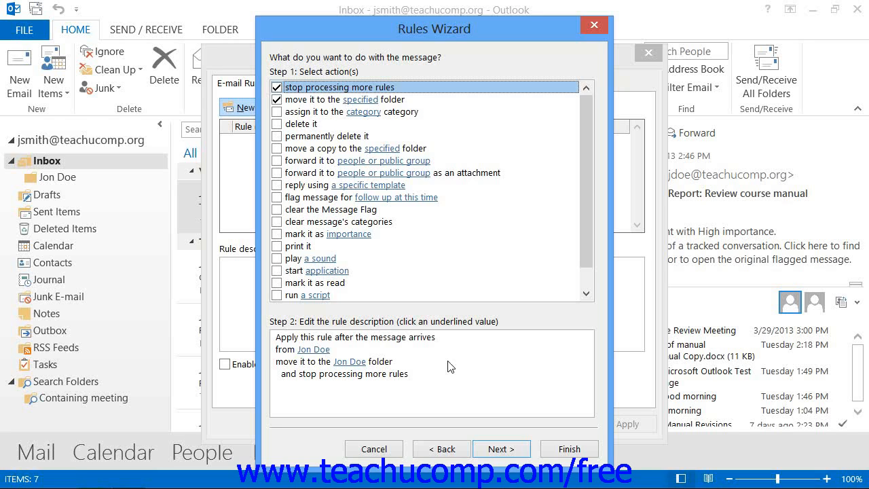
pyautogui.moveTo(473, 437)
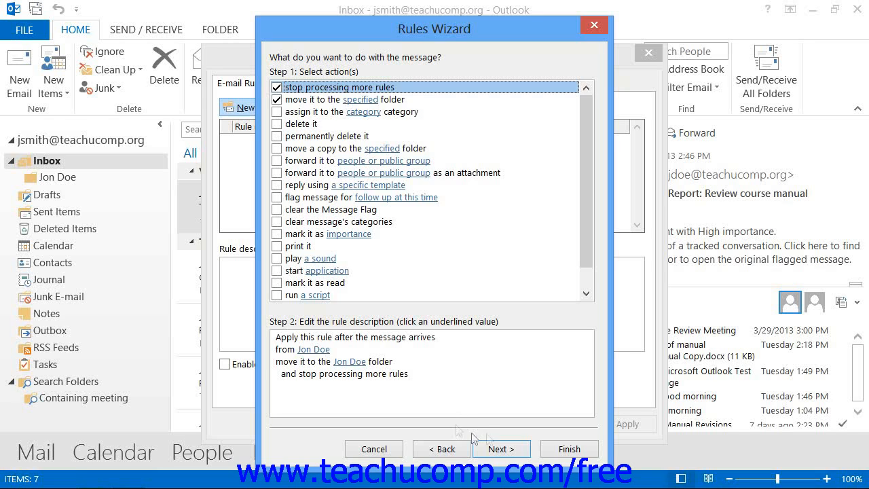
# Move on to the exceptions list, leaving none checked
pyautogui.click(501, 448)
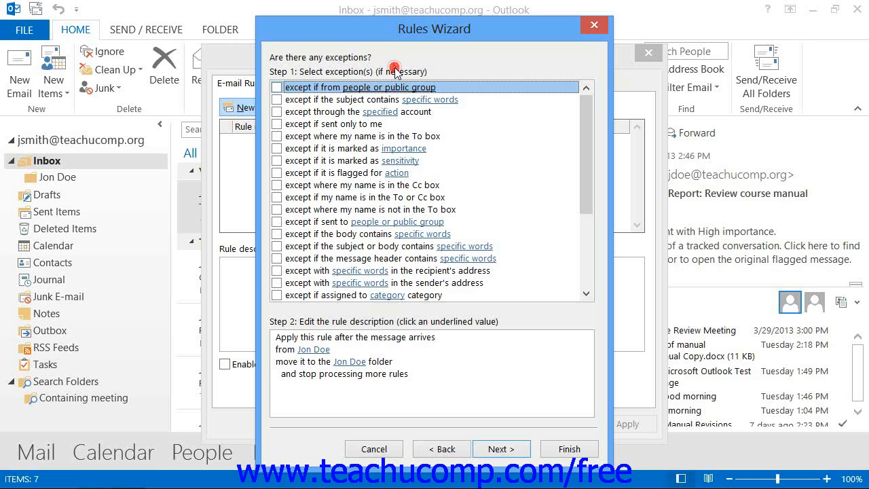
pyautogui.moveTo(399, 380)
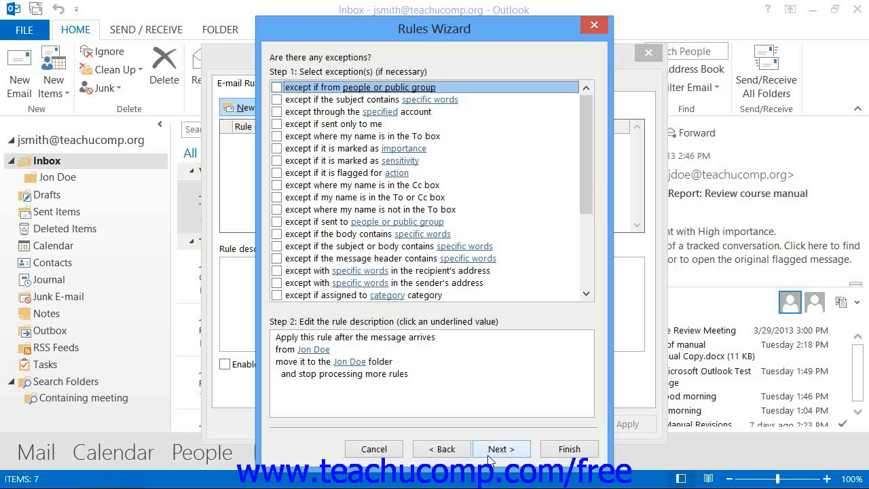
# Reach the finish page with the rule named Jon Doe and turned on
pyautogui.click(501, 448)
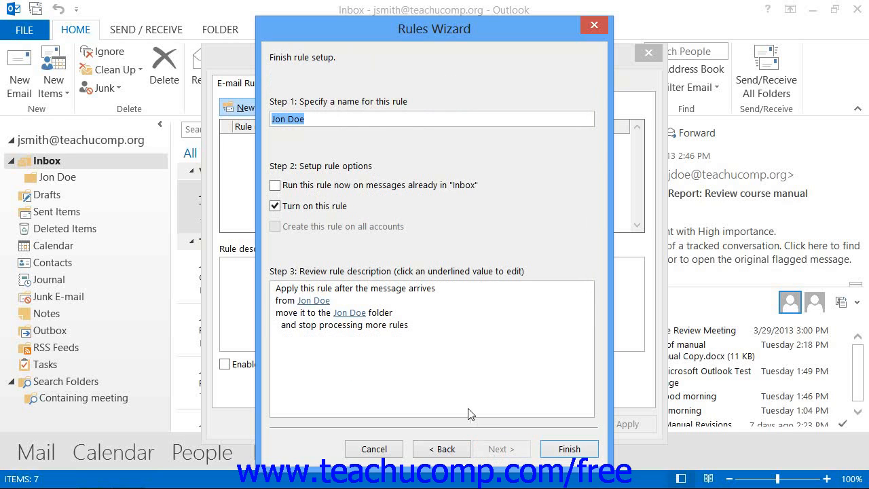
pyautogui.moveTo(418, 236)
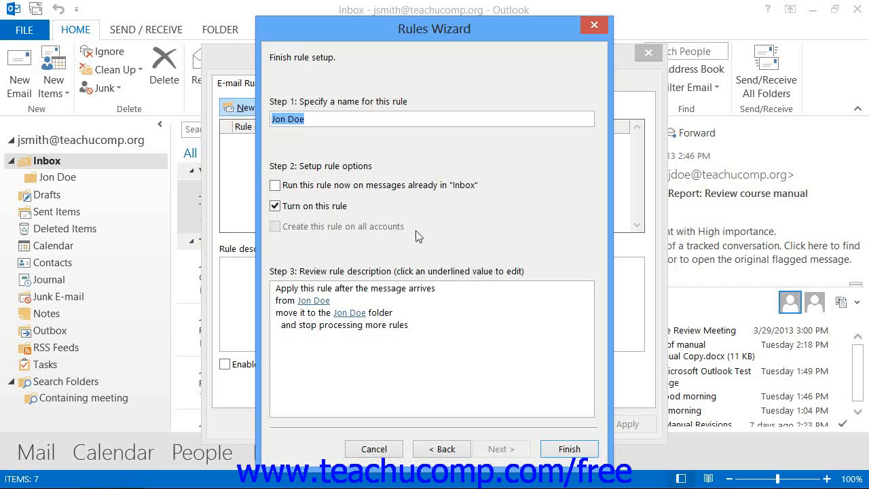
pyautogui.moveTo(326, 115)
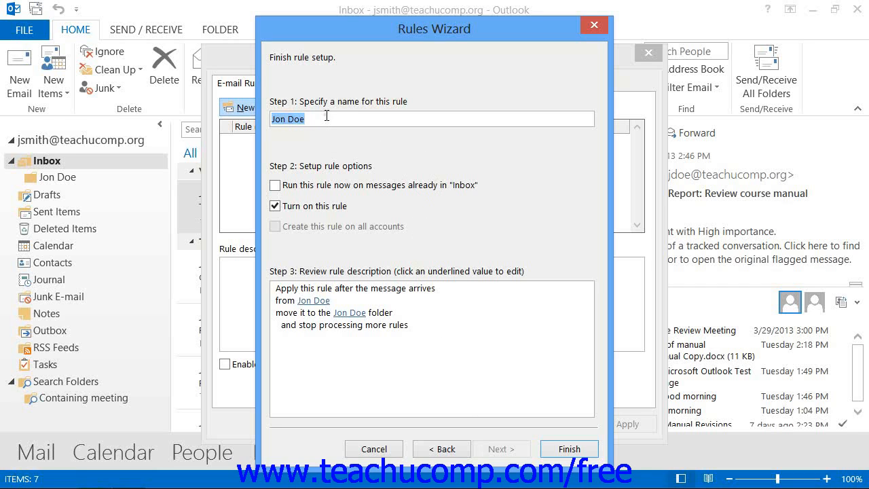
pyautogui.moveTo(331, 143)
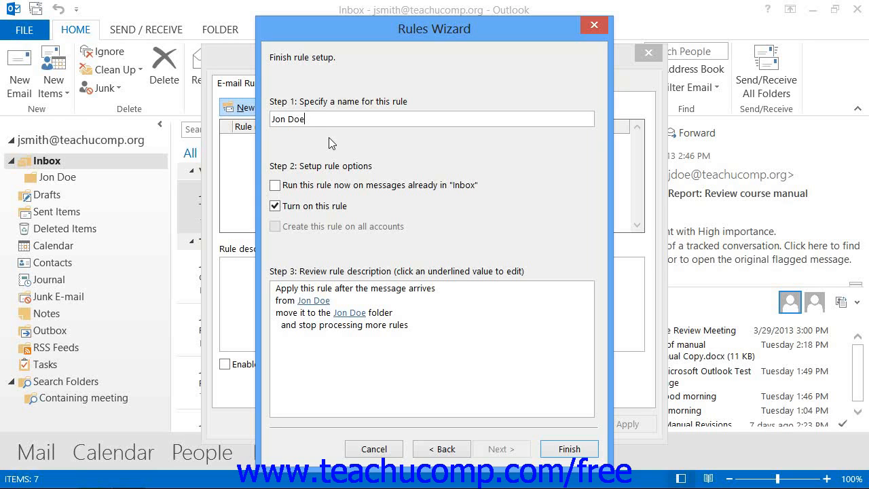
pyautogui.moveTo(364, 210)
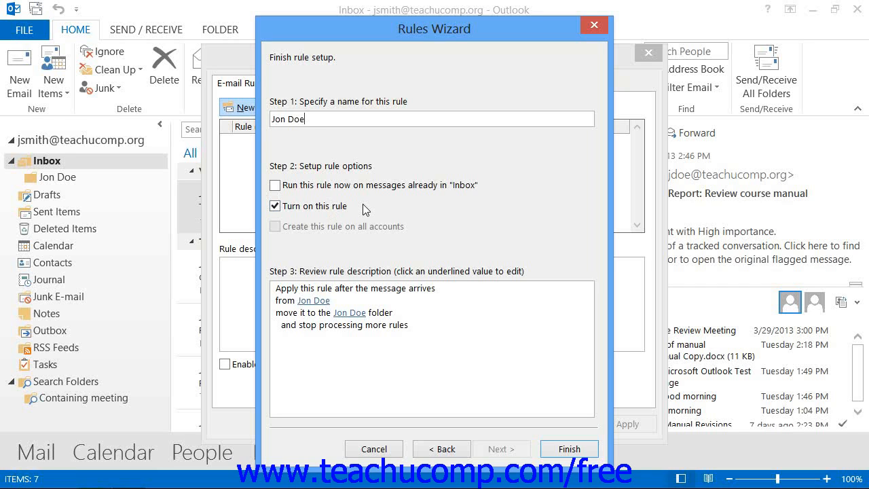
pyautogui.moveTo(569, 448)
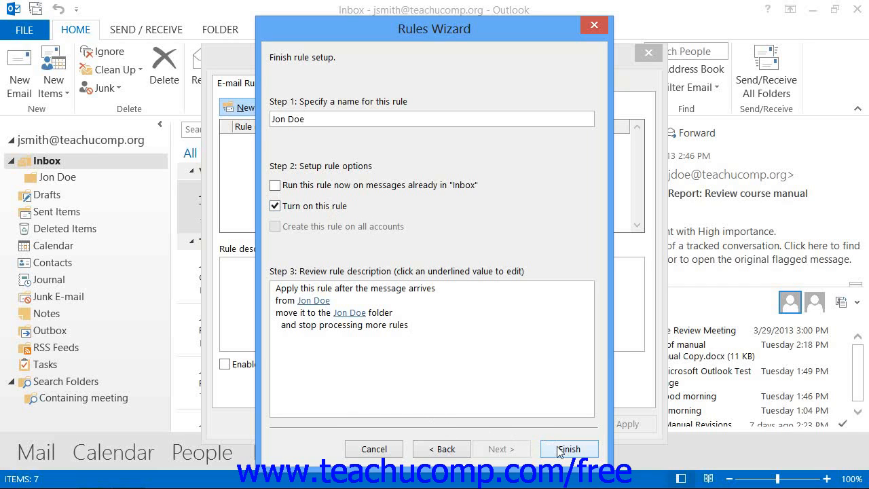
# Finish the Jon Doe rule, select it in the list and show its Change Rule options
pyautogui.click(569, 448)
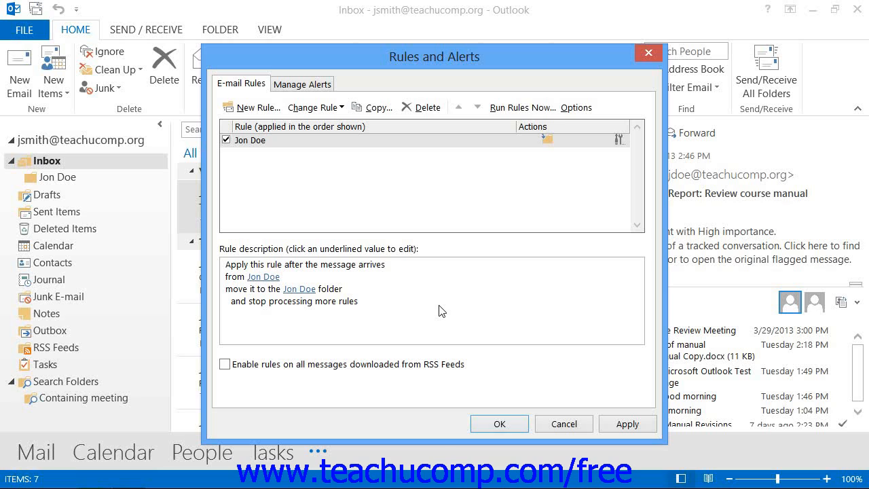
pyautogui.moveTo(241, 148)
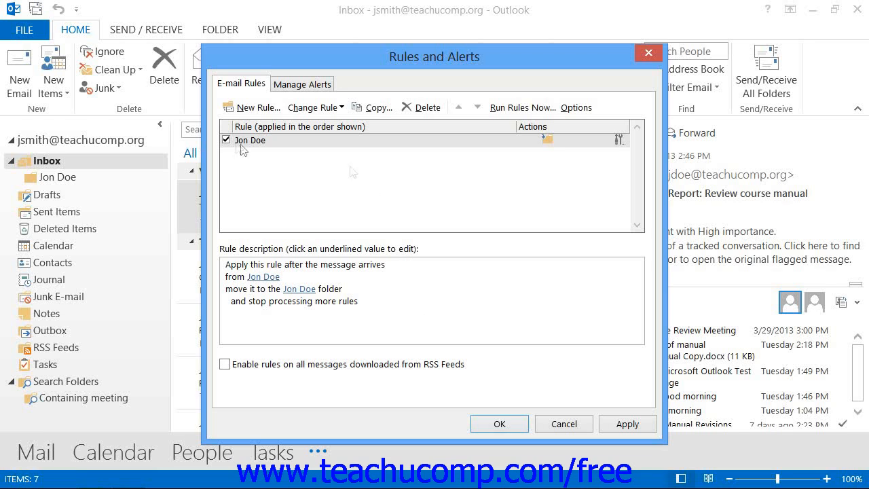
pyautogui.click(250, 139)
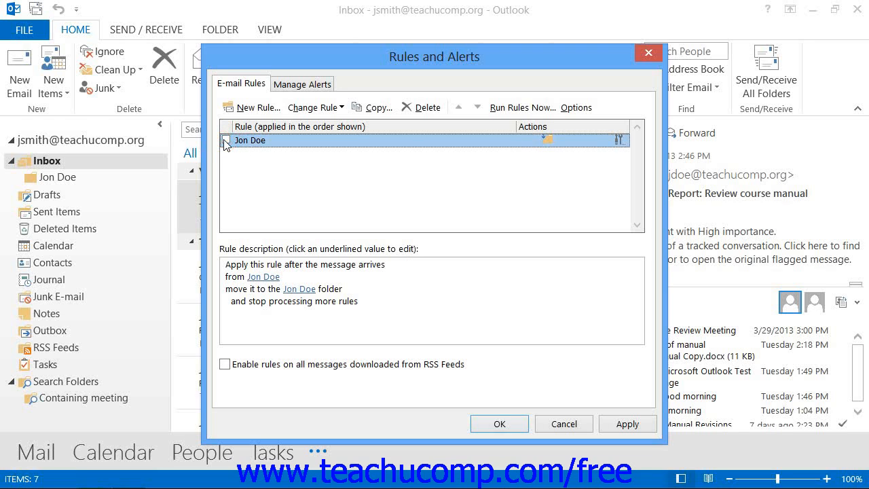
pyautogui.click(228, 140)
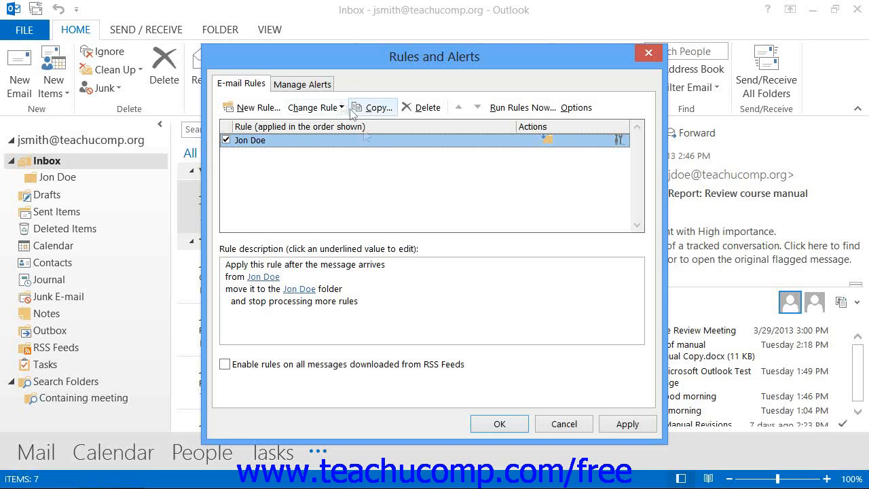
pyautogui.moveTo(315, 107)
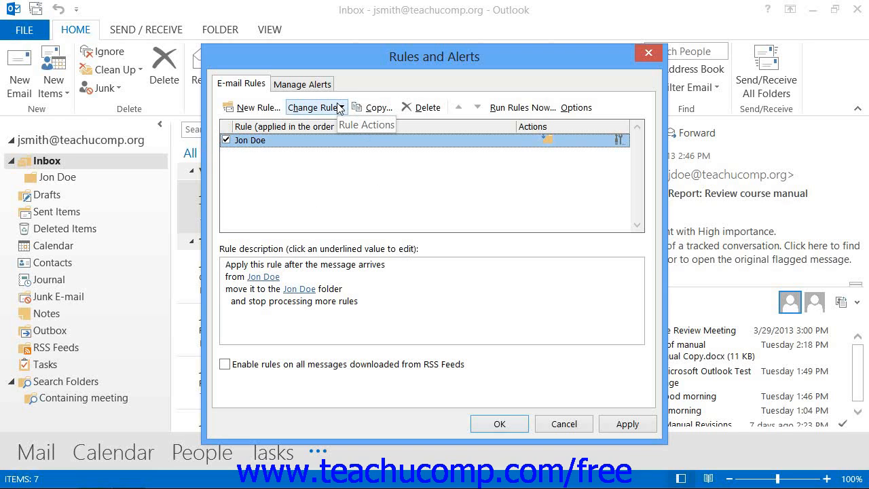
pyautogui.click(315, 107)
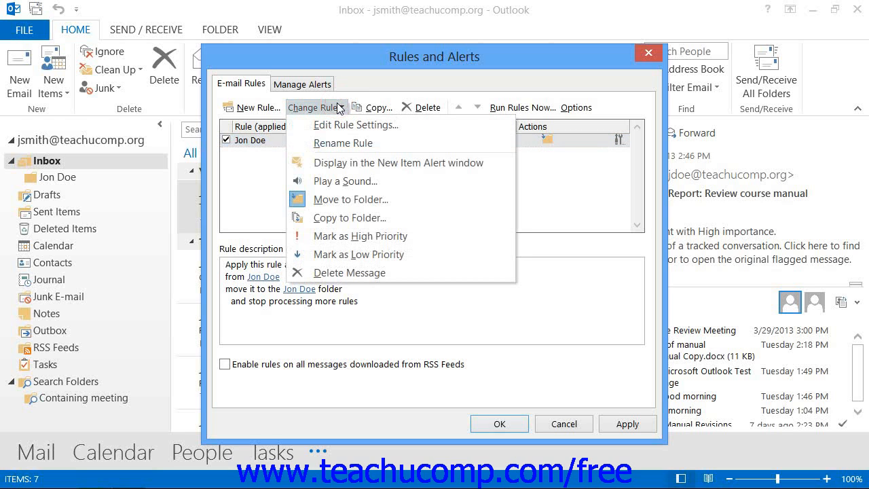
pyautogui.moveTo(356, 125)
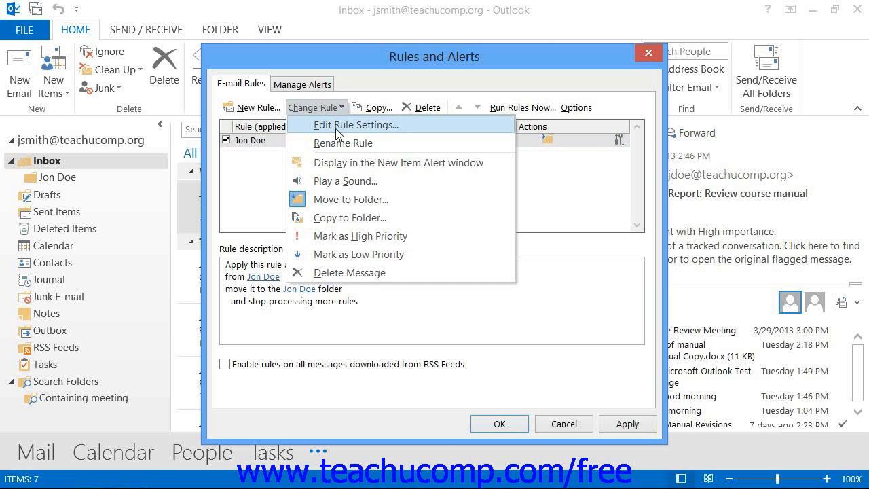
pyautogui.moveTo(332, 114)
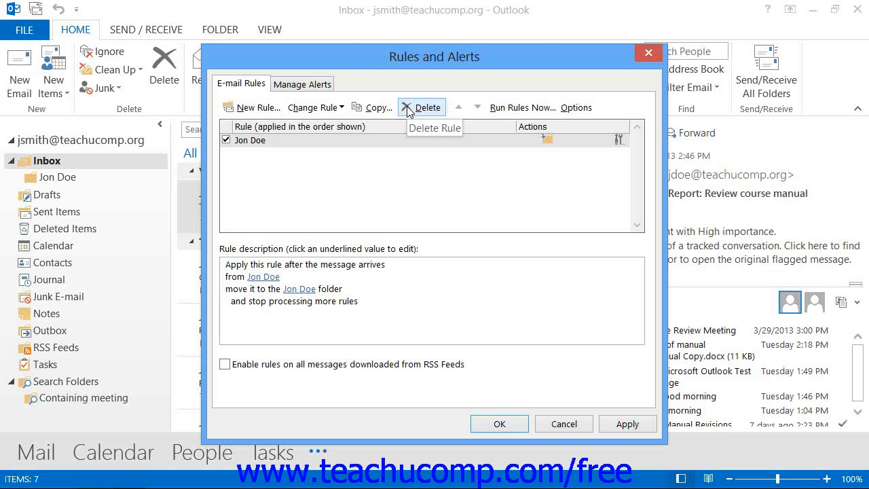
# Delete the Jon Doe rule, confirm with Yes, and close Rules and Alerts
pyautogui.click(421, 106)
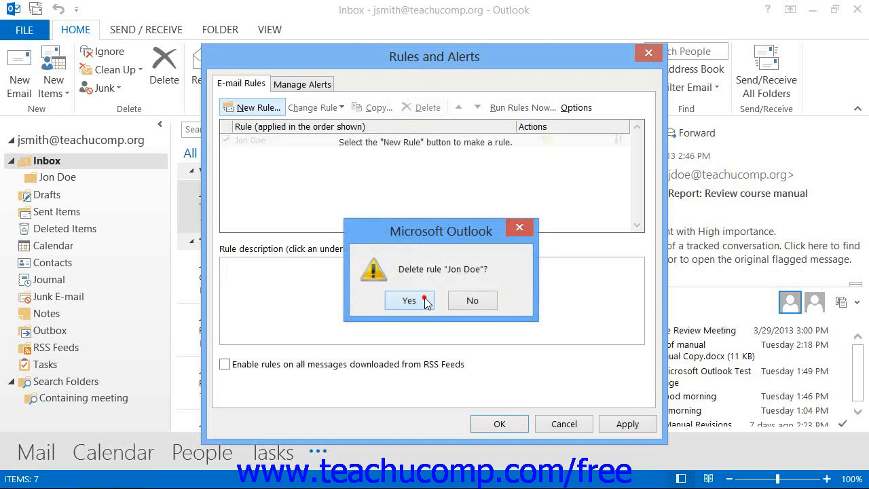
pyautogui.click(408, 300)
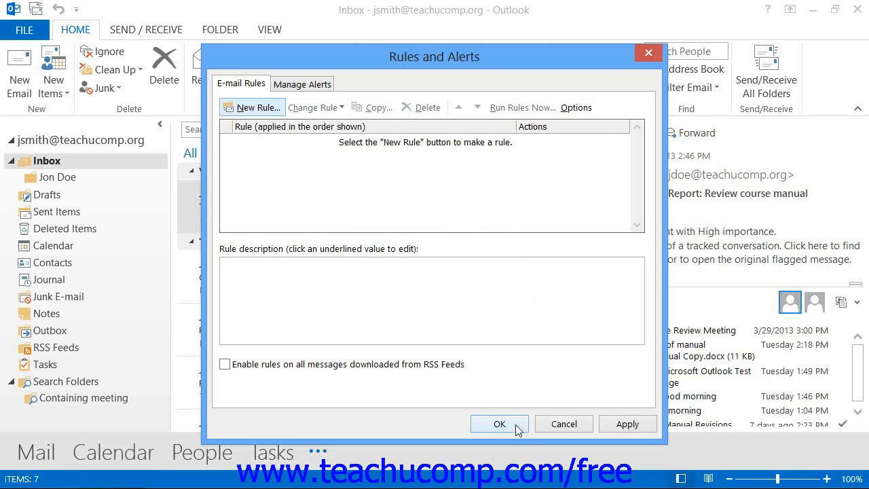
pyautogui.click(500, 424)
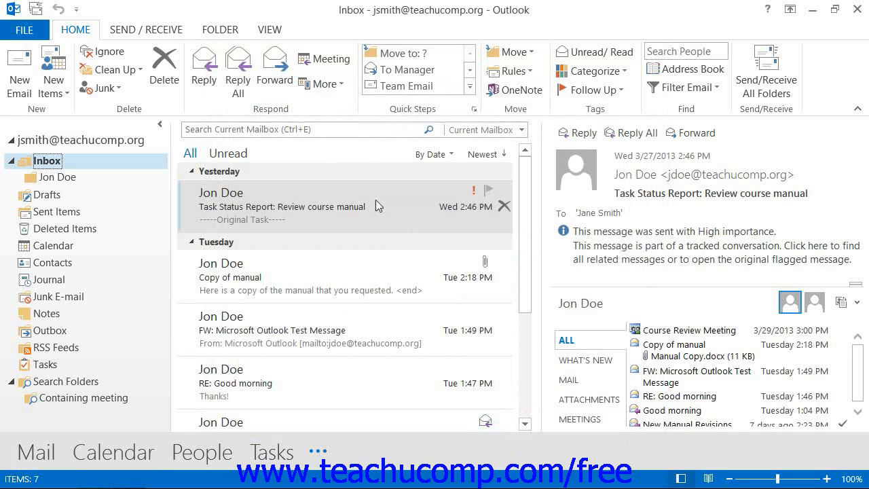